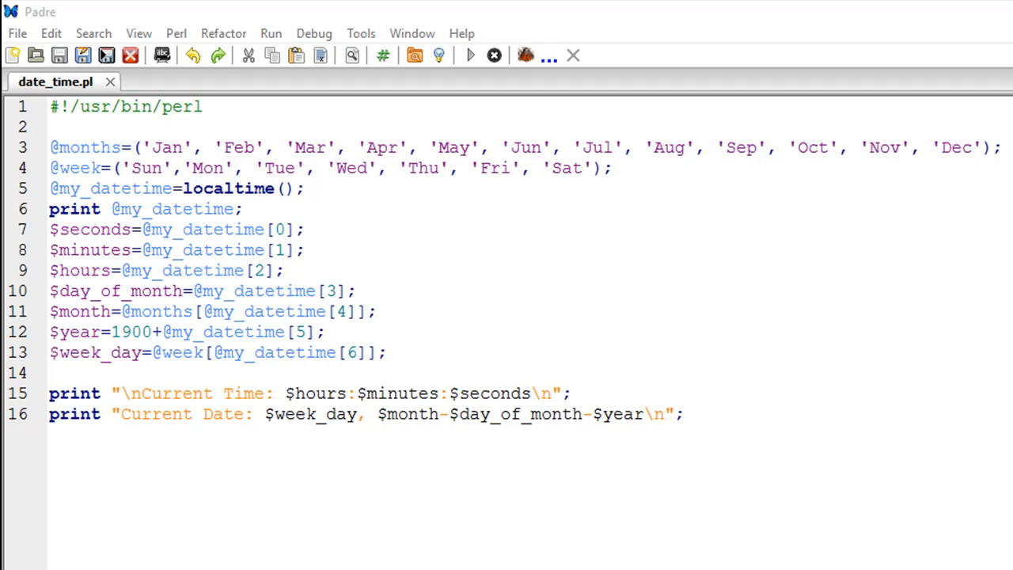
{"action": "mouse_move", "coordinate": [182, 216]}
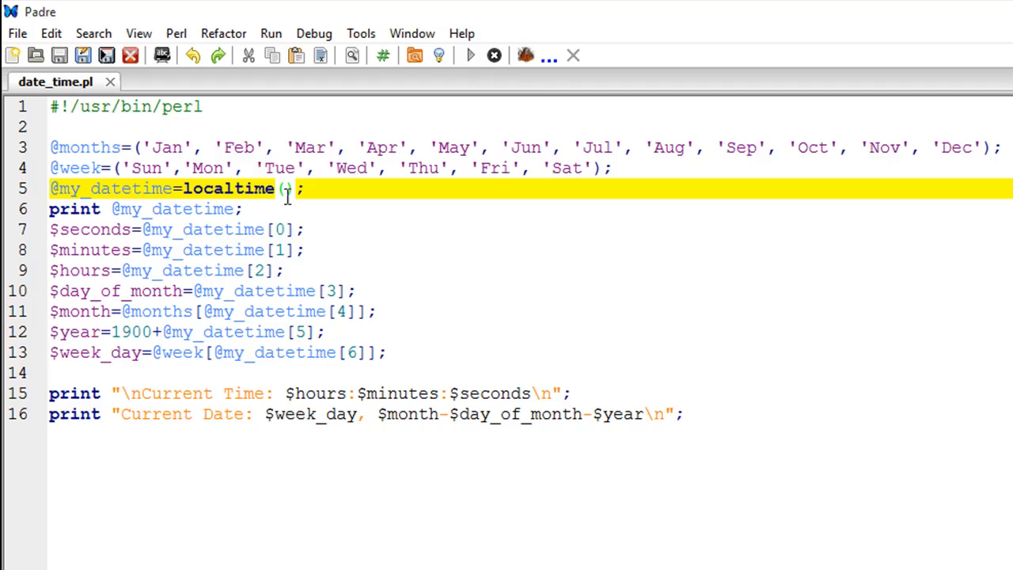
Run date_time.pl and view the console output: Current Time 1:11:5, Current Date Fri, Mar-11-2016.
{"action": "left_click", "coordinate": [469, 54]}
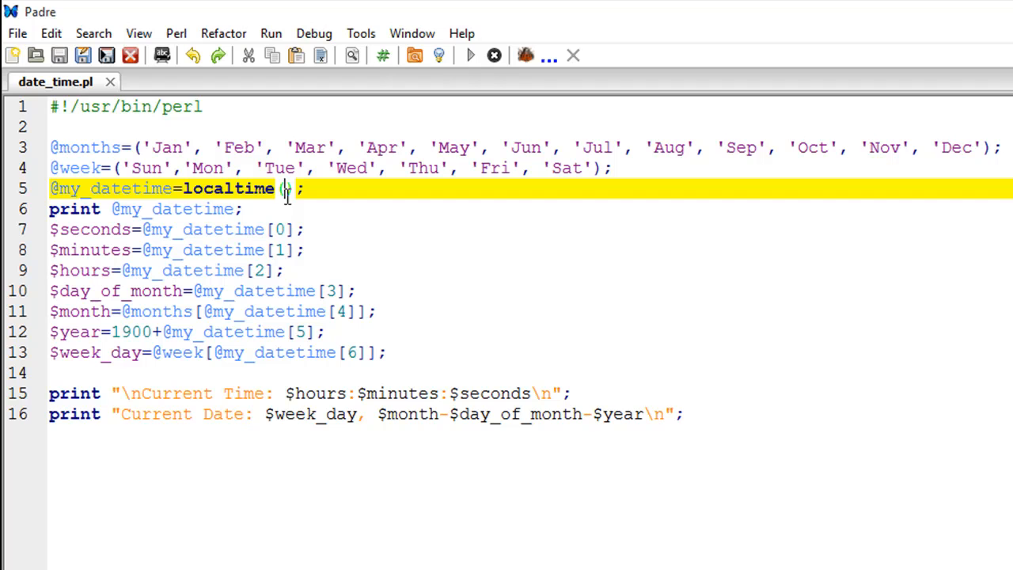
{"action": "mouse_move", "coordinate": [146, 234]}
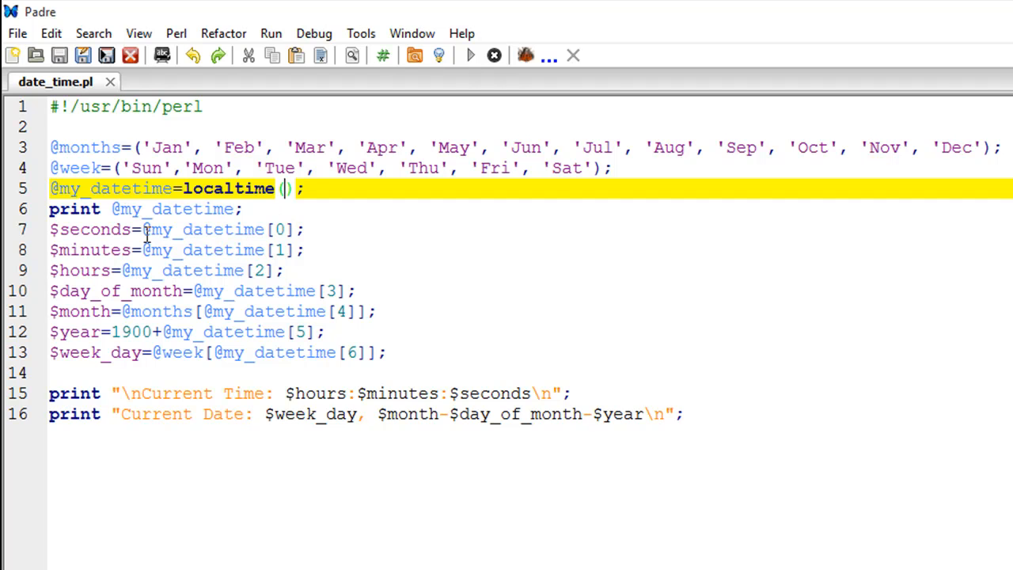
{"action": "mouse_move", "coordinate": [197, 255]}
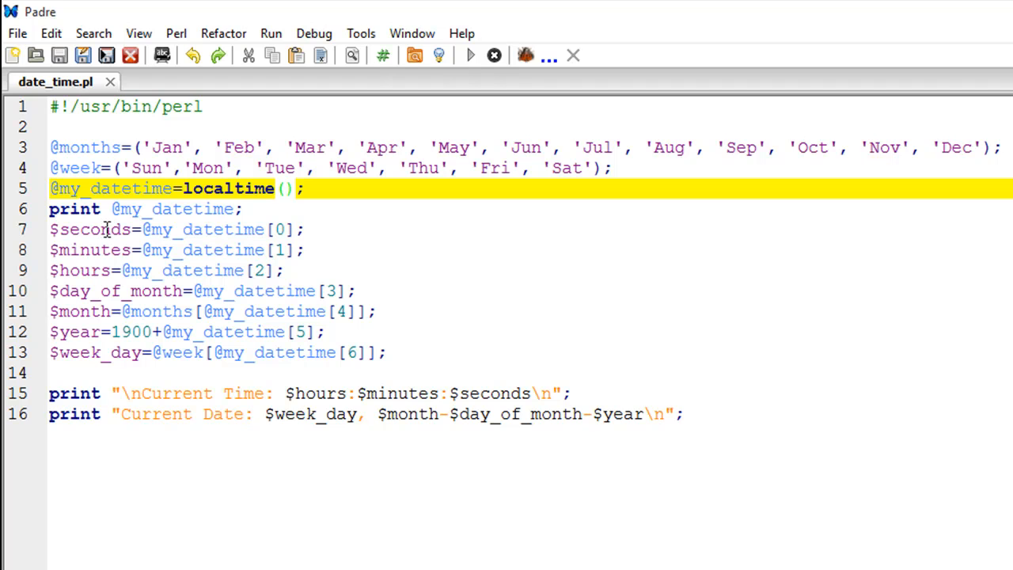
{"action": "mouse_move", "coordinate": [104, 262]}
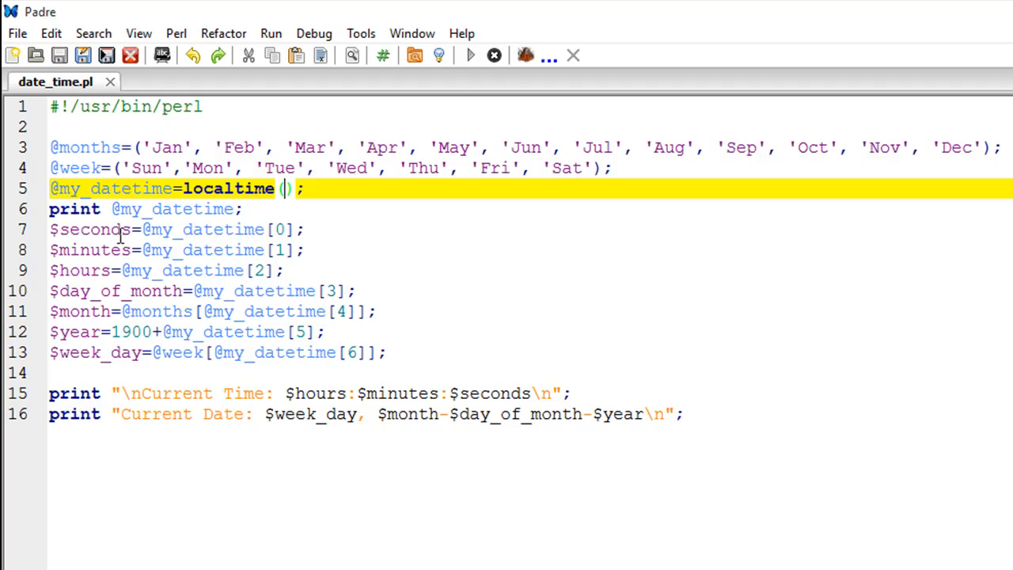
{"action": "mouse_move", "coordinate": [161, 238]}
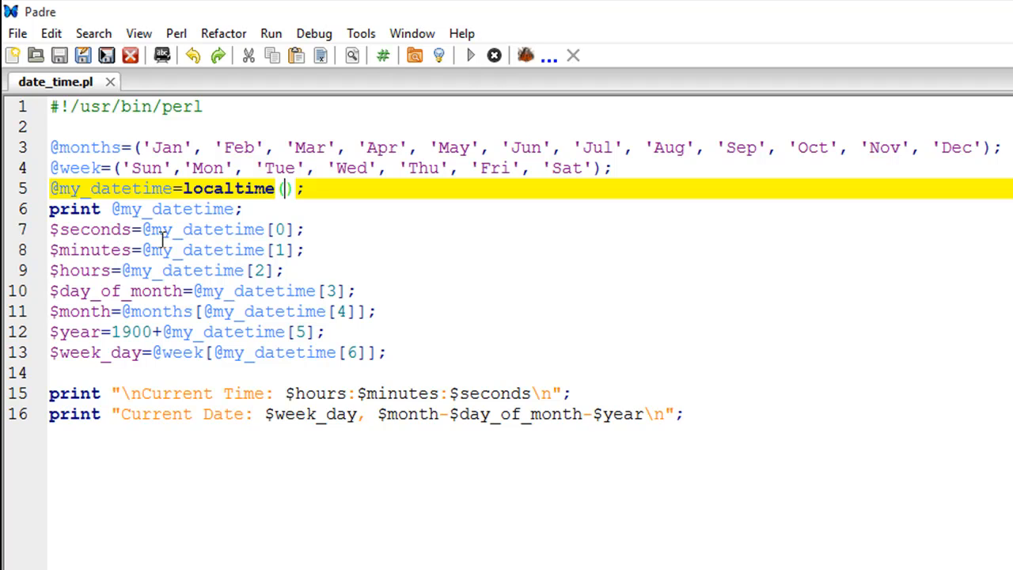
{"action": "mouse_move", "coordinate": [179, 209]}
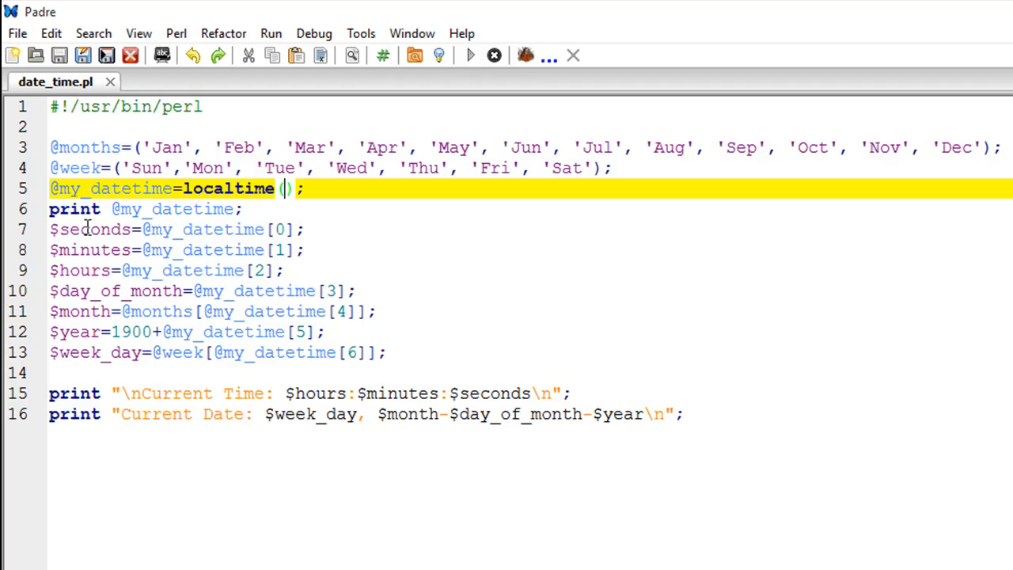
{"action": "mouse_move", "coordinate": [251, 250]}
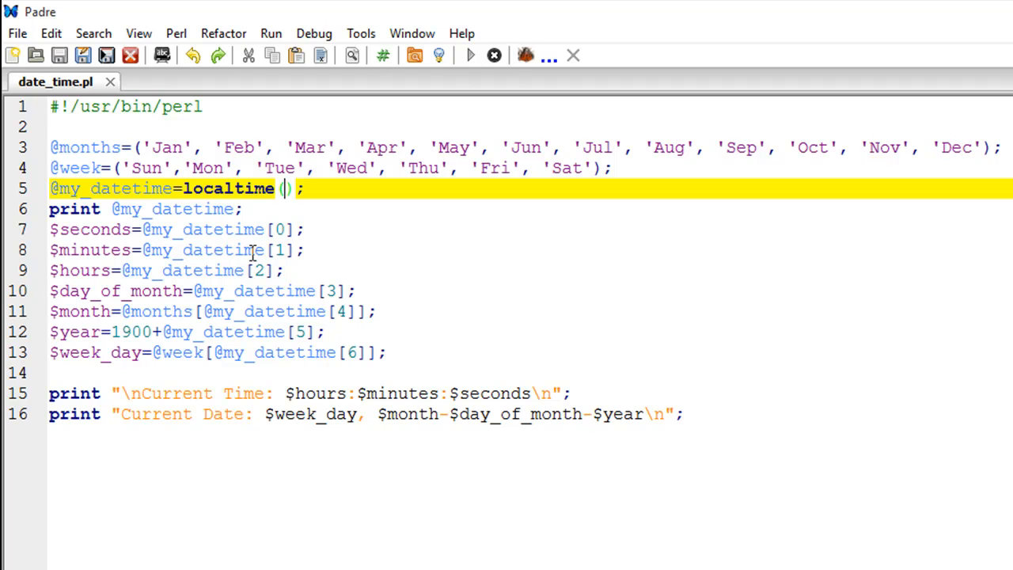
{"action": "mouse_move", "coordinate": [76, 250]}
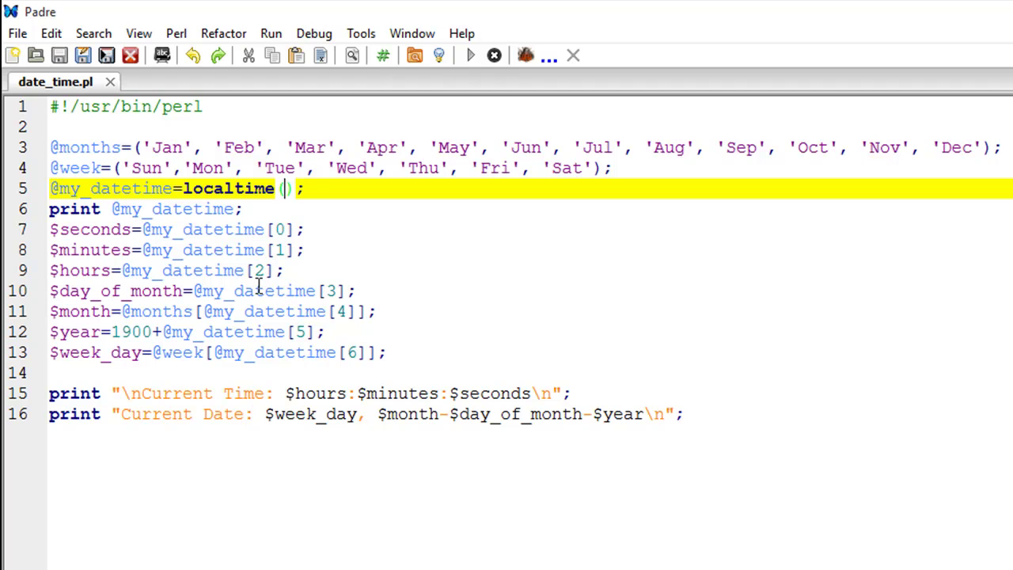
{"action": "mouse_move", "coordinate": [111, 270]}
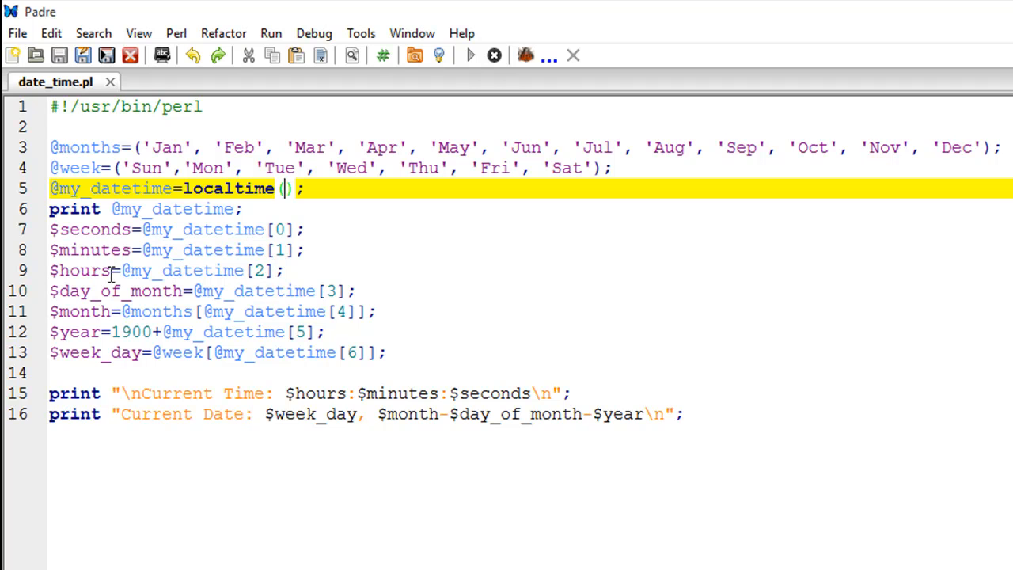
{"action": "mouse_move", "coordinate": [149, 292]}
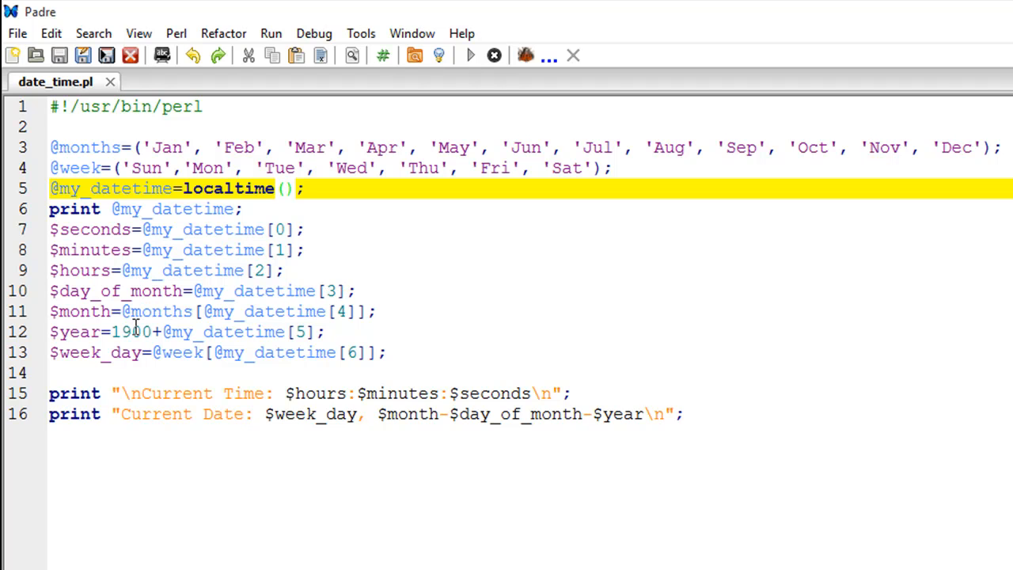
{"action": "mouse_move", "coordinate": [339, 325]}
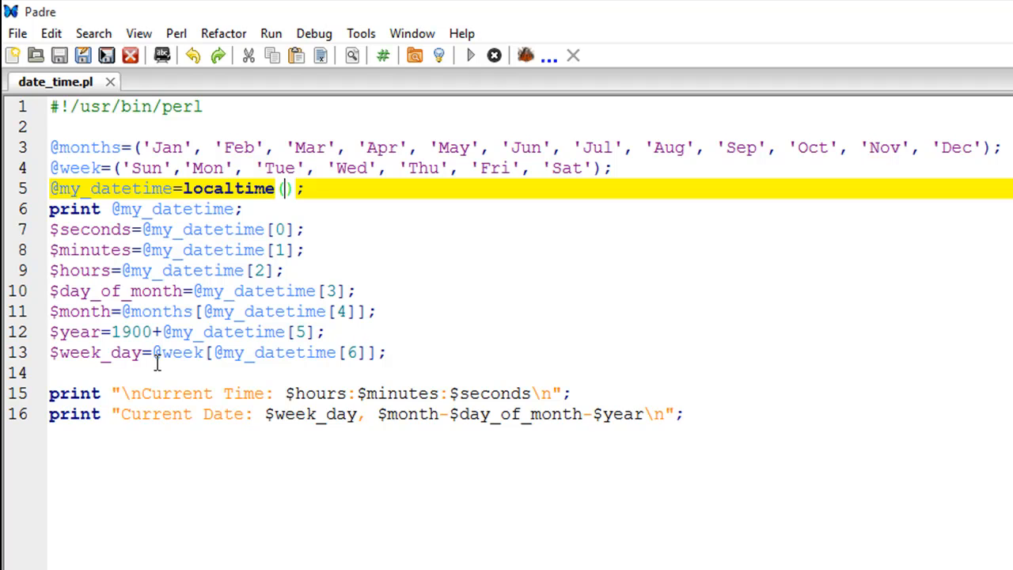
{"action": "mouse_move", "coordinate": [231, 349]}
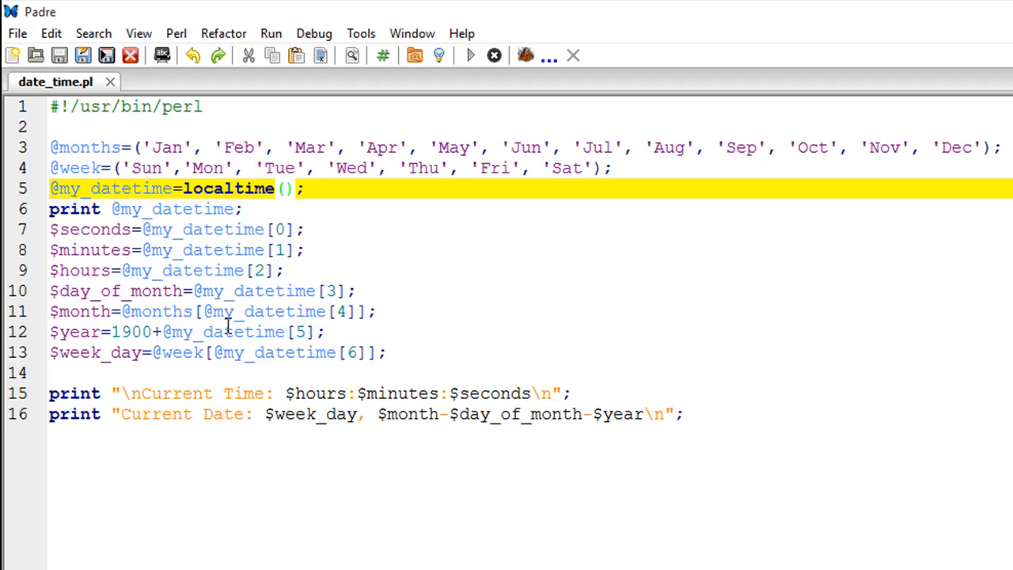
{"action": "left_click", "coordinate": [285, 188]}
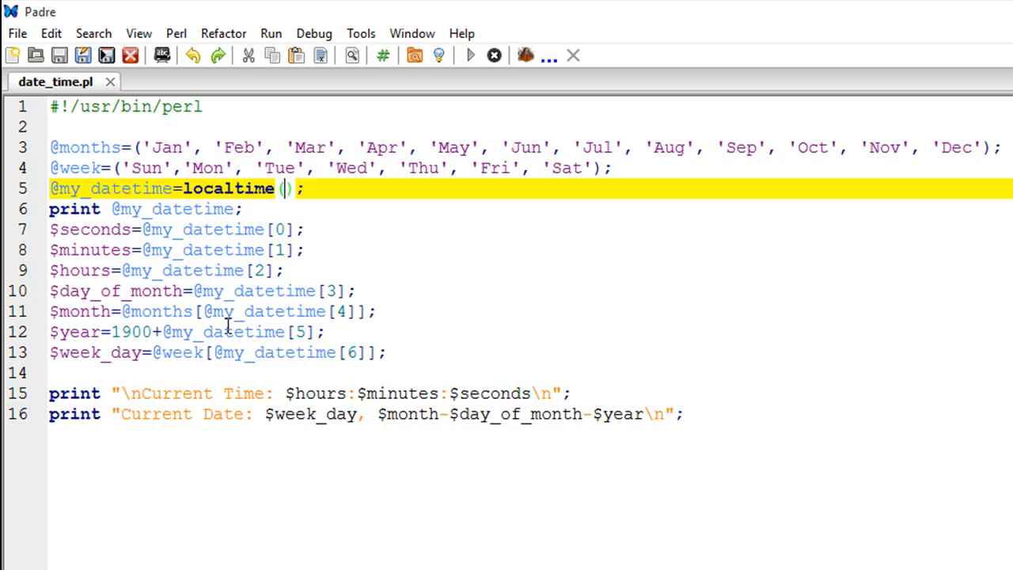
{"action": "mouse_move", "coordinate": [146, 345]}
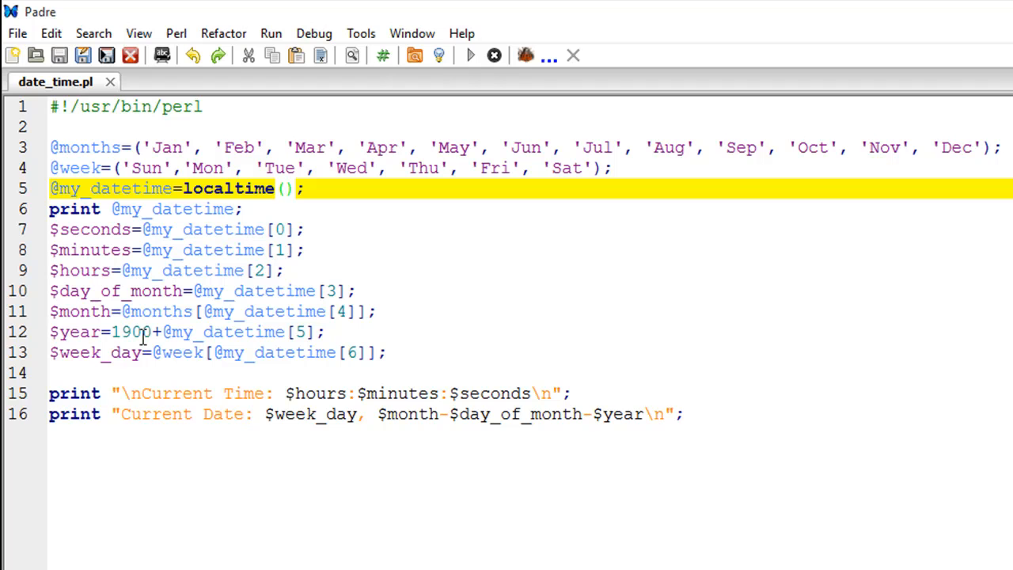
{"action": "mouse_move", "coordinate": [168, 358]}
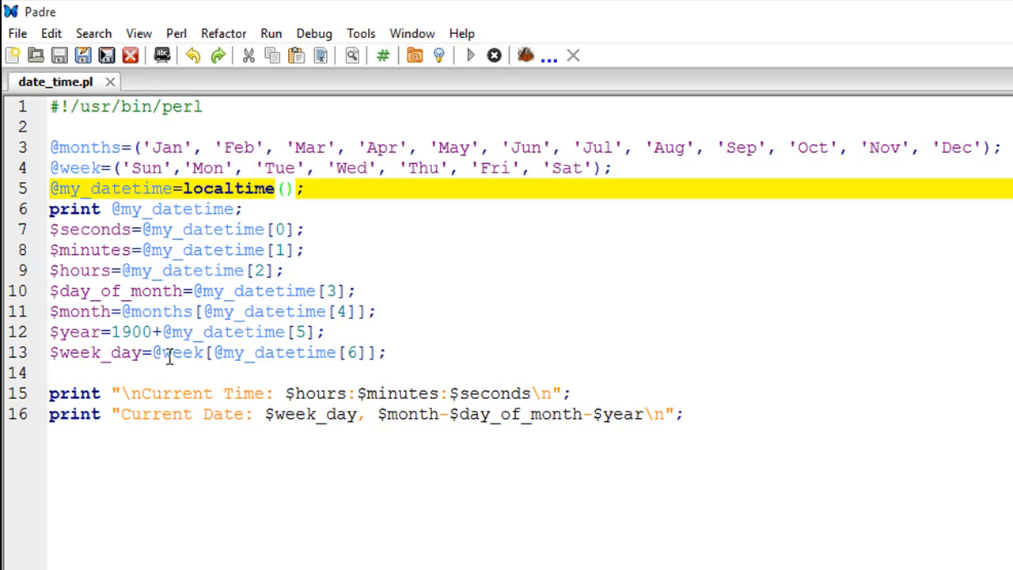
{"action": "mouse_move", "coordinate": [313, 352]}
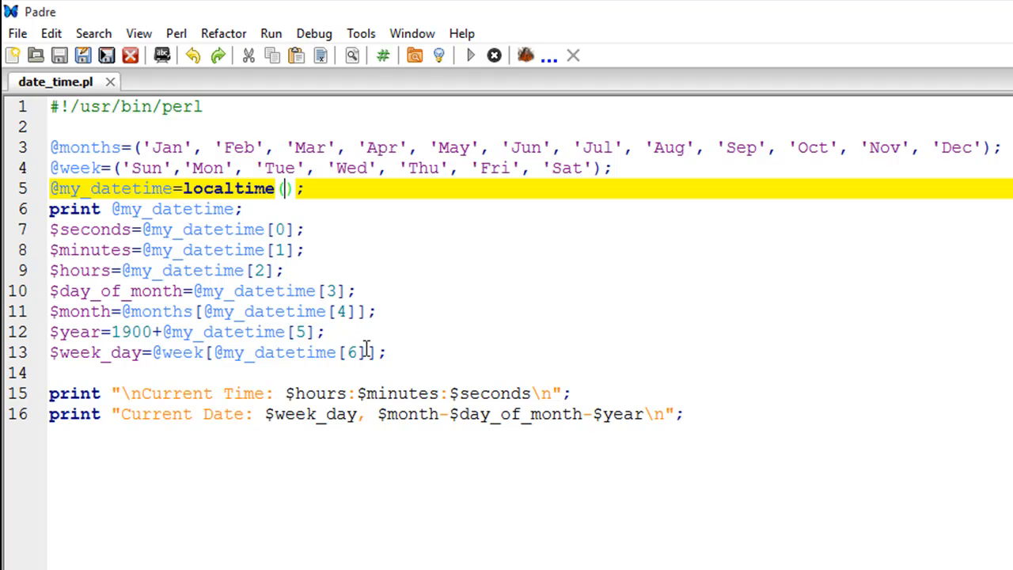
{"action": "mouse_move", "coordinate": [308, 253]}
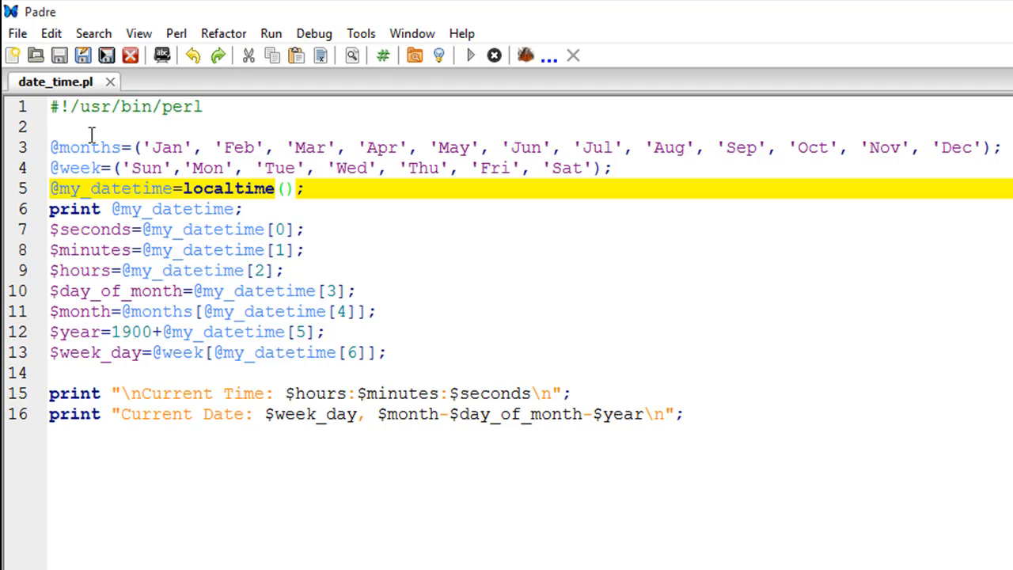
{"action": "mouse_move", "coordinate": [236, 298]}
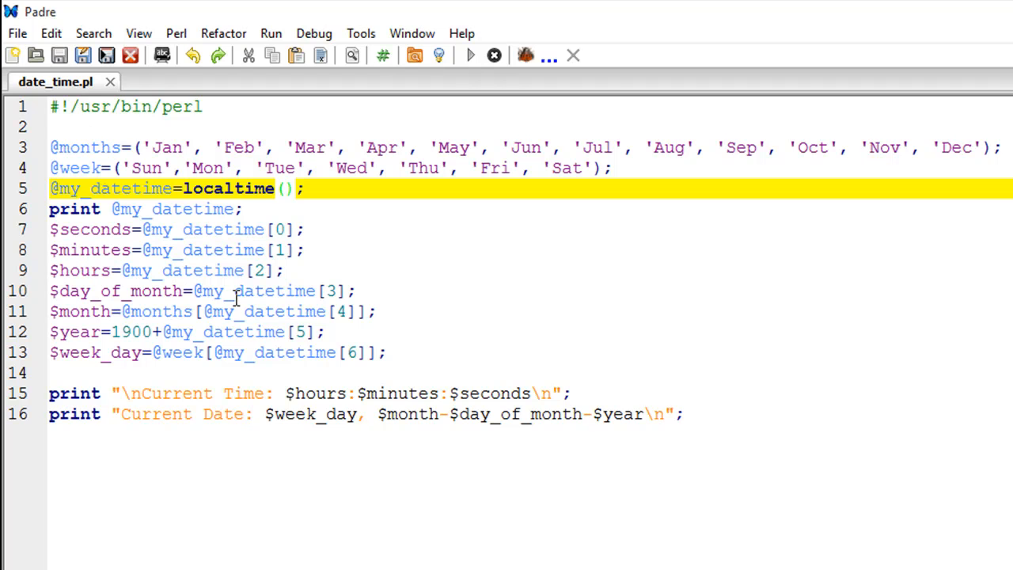
{"action": "mouse_move", "coordinate": [262, 303]}
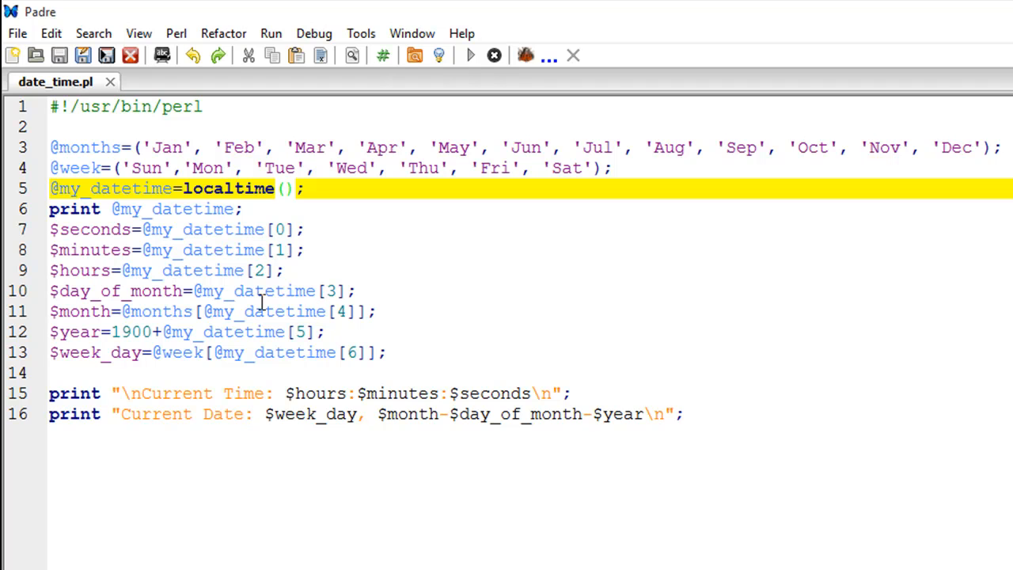
{"action": "left_click", "coordinate": [283, 189]}
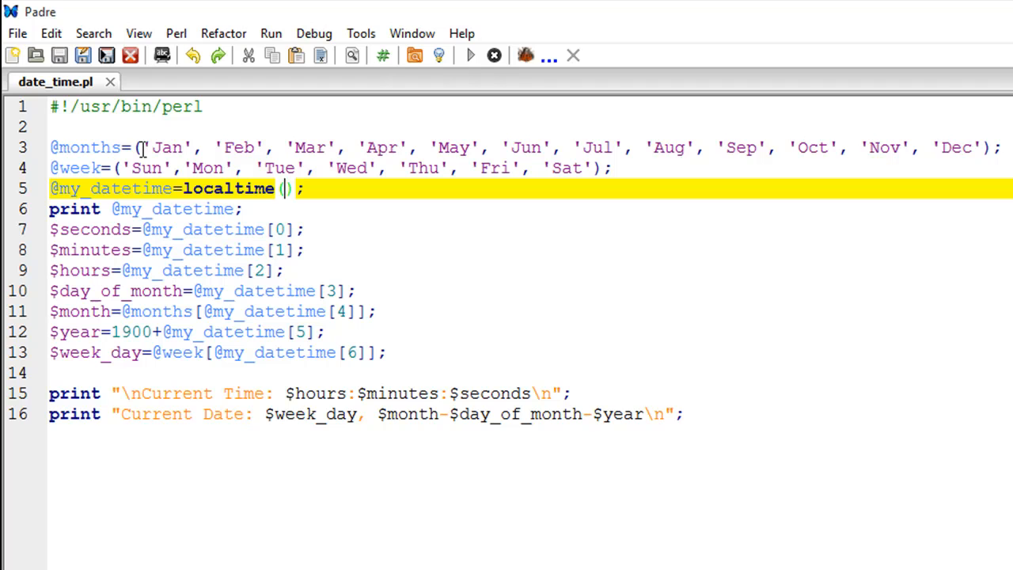
{"action": "mouse_move", "coordinate": [263, 124]}
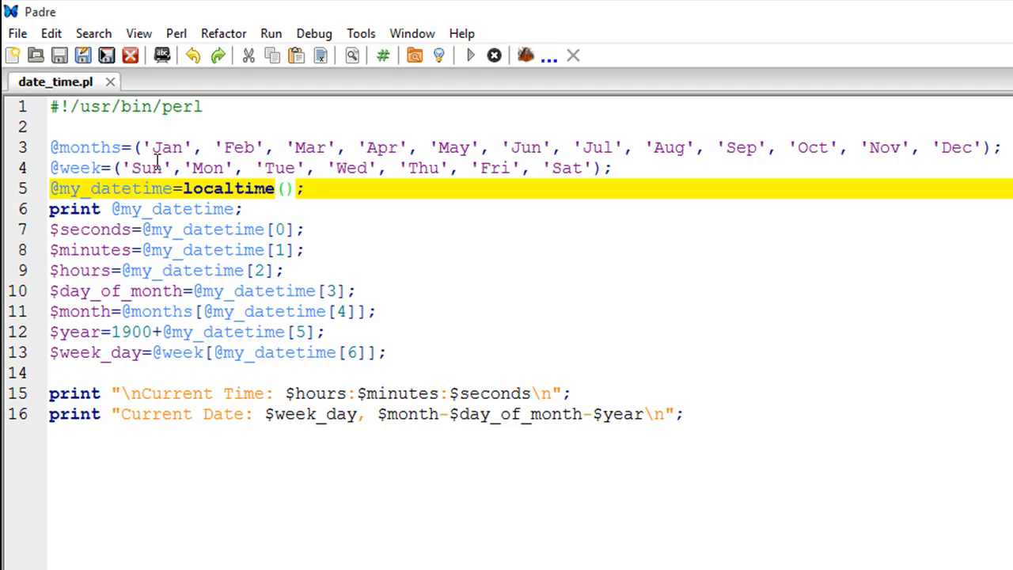
{"action": "left_click", "coordinate": [285, 189]}
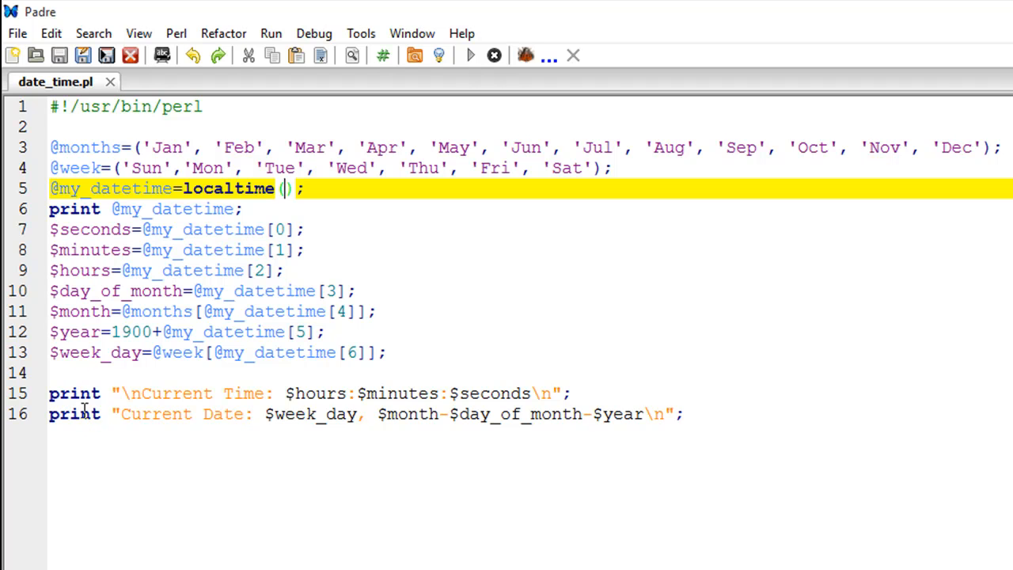
{"action": "mouse_move", "coordinate": [634, 415]}
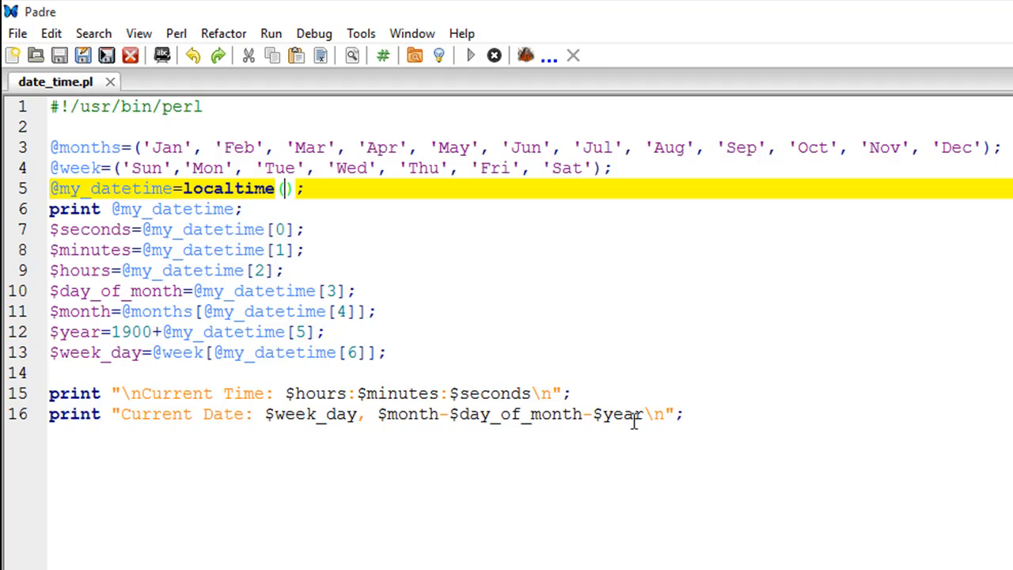
{"action": "left_click", "coordinate": [469, 54]}
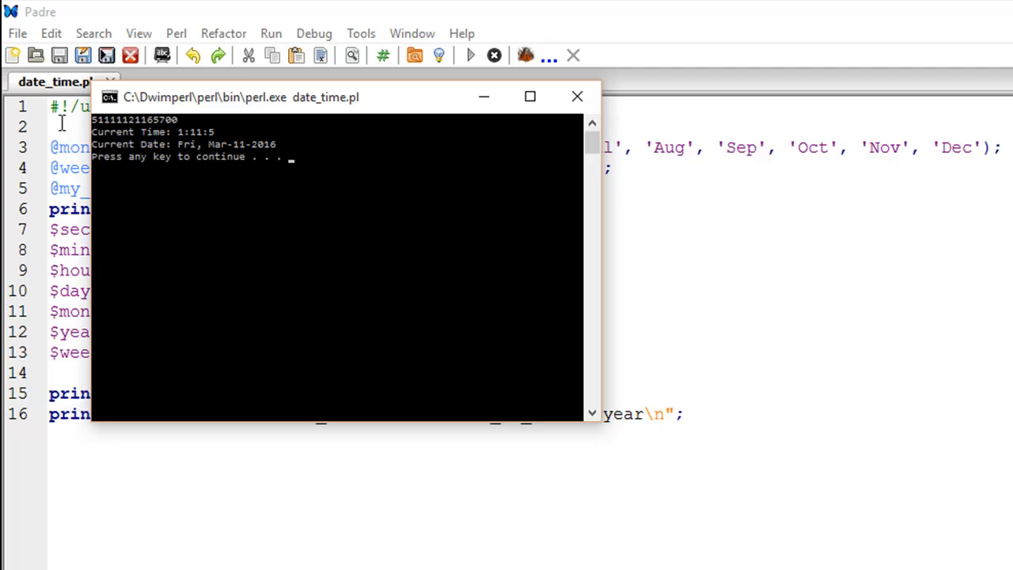
{"action": "mouse_move", "coordinate": [158, 141]}
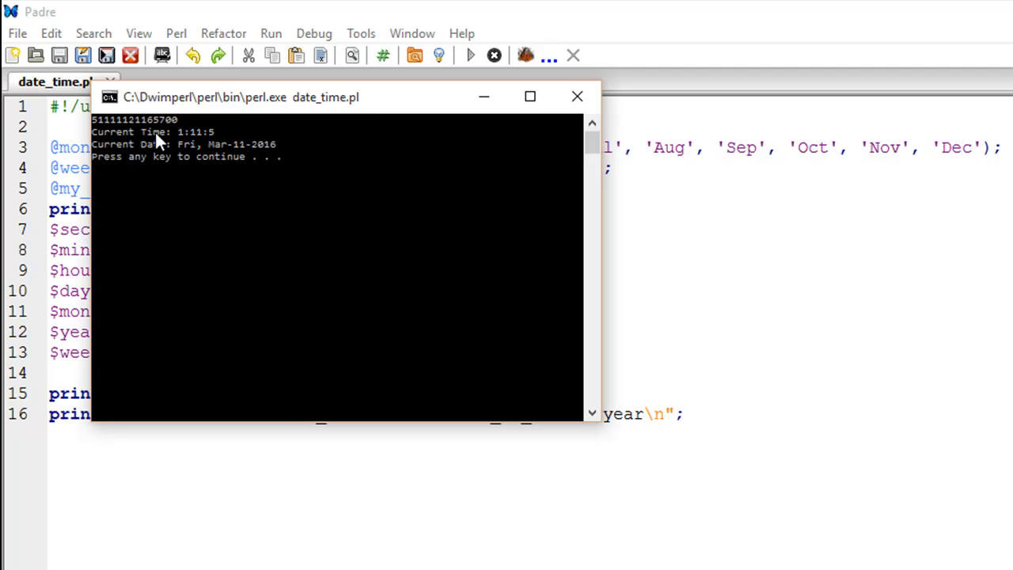
{"action": "mouse_move", "coordinate": [196, 152]}
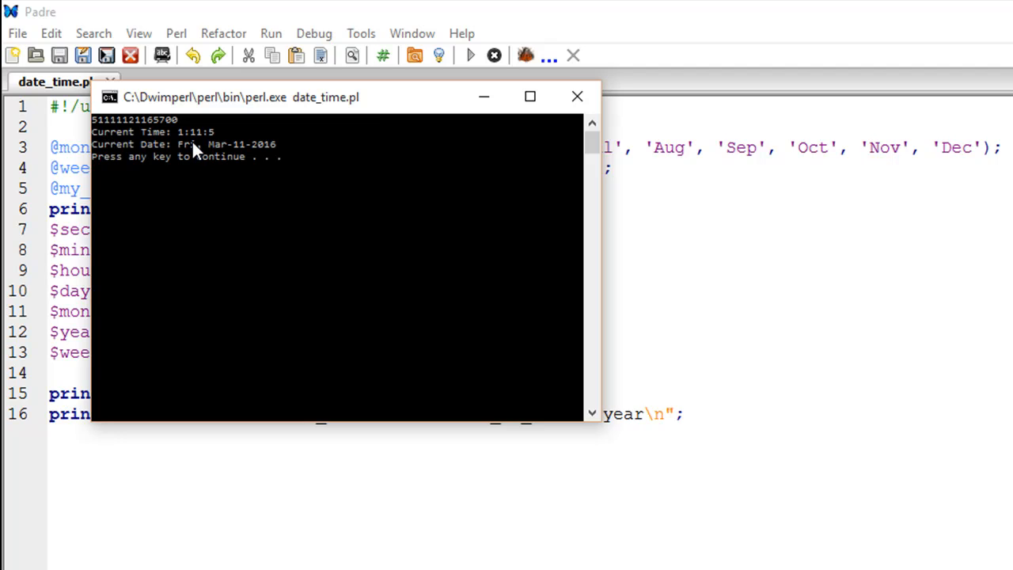
{"action": "mouse_move", "coordinate": [220, 154]}
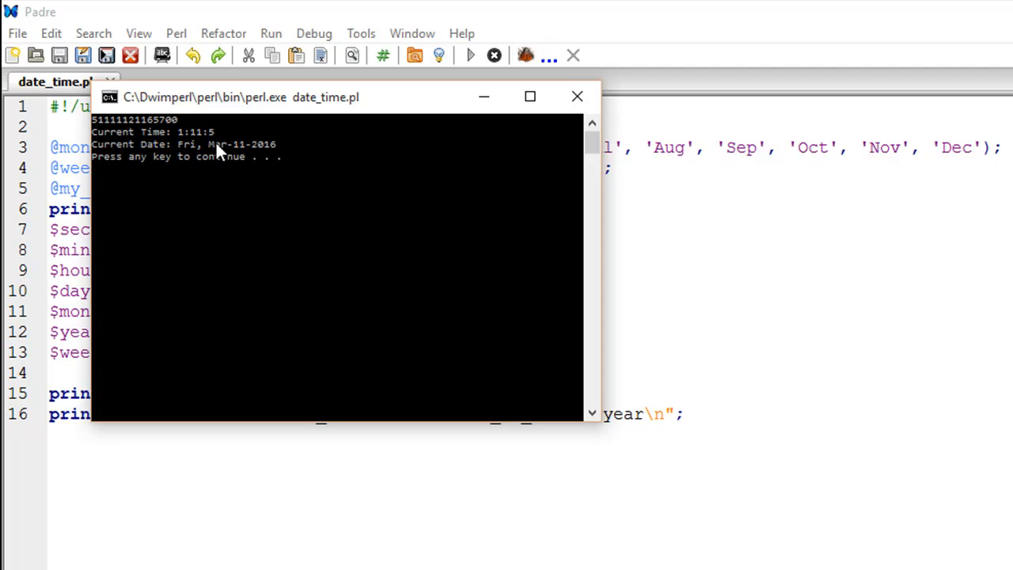
{"action": "mouse_move", "coordinate": [199, 163]}
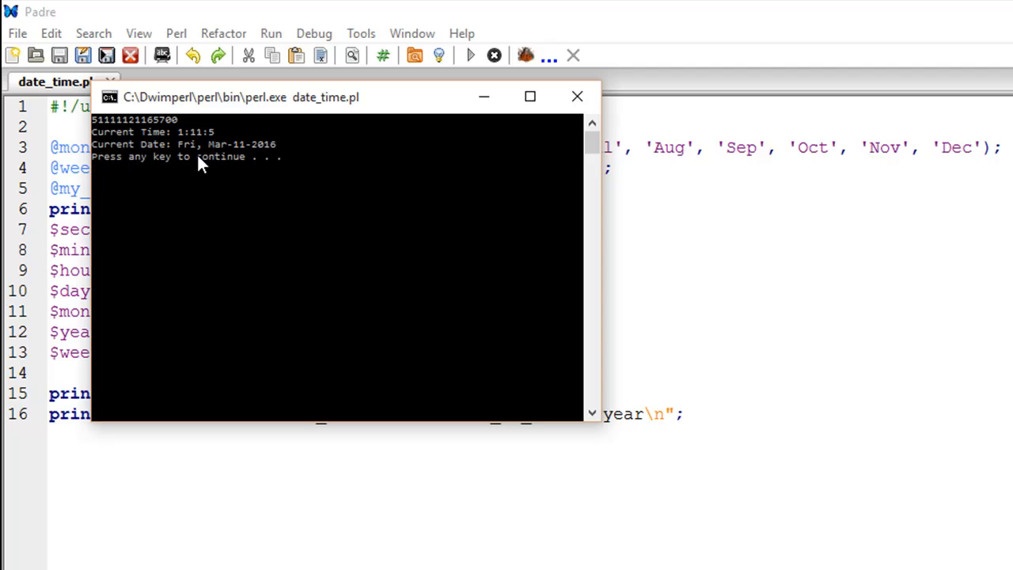
{"action": "mouse_move", "coordinate": [307, 168]}
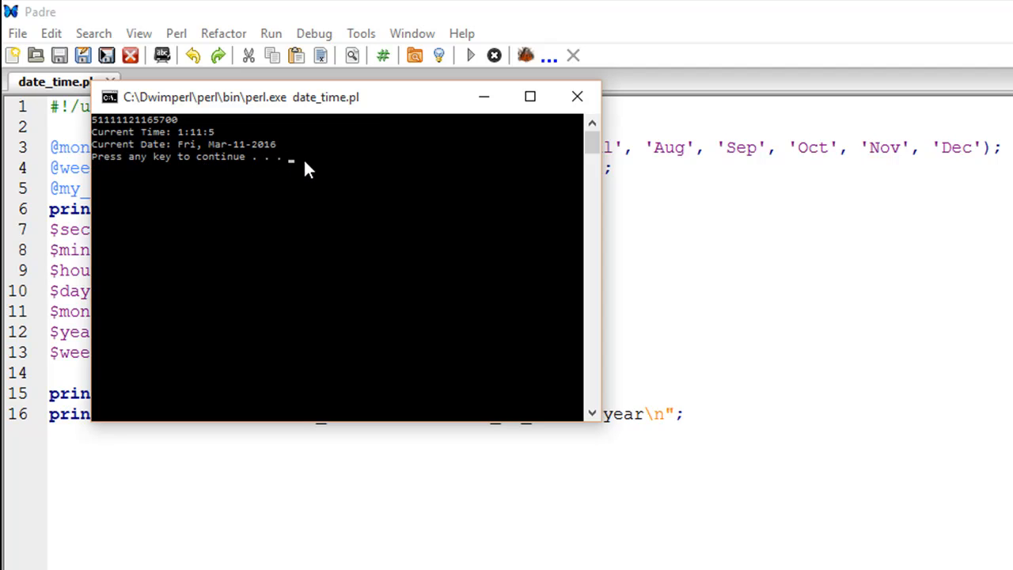